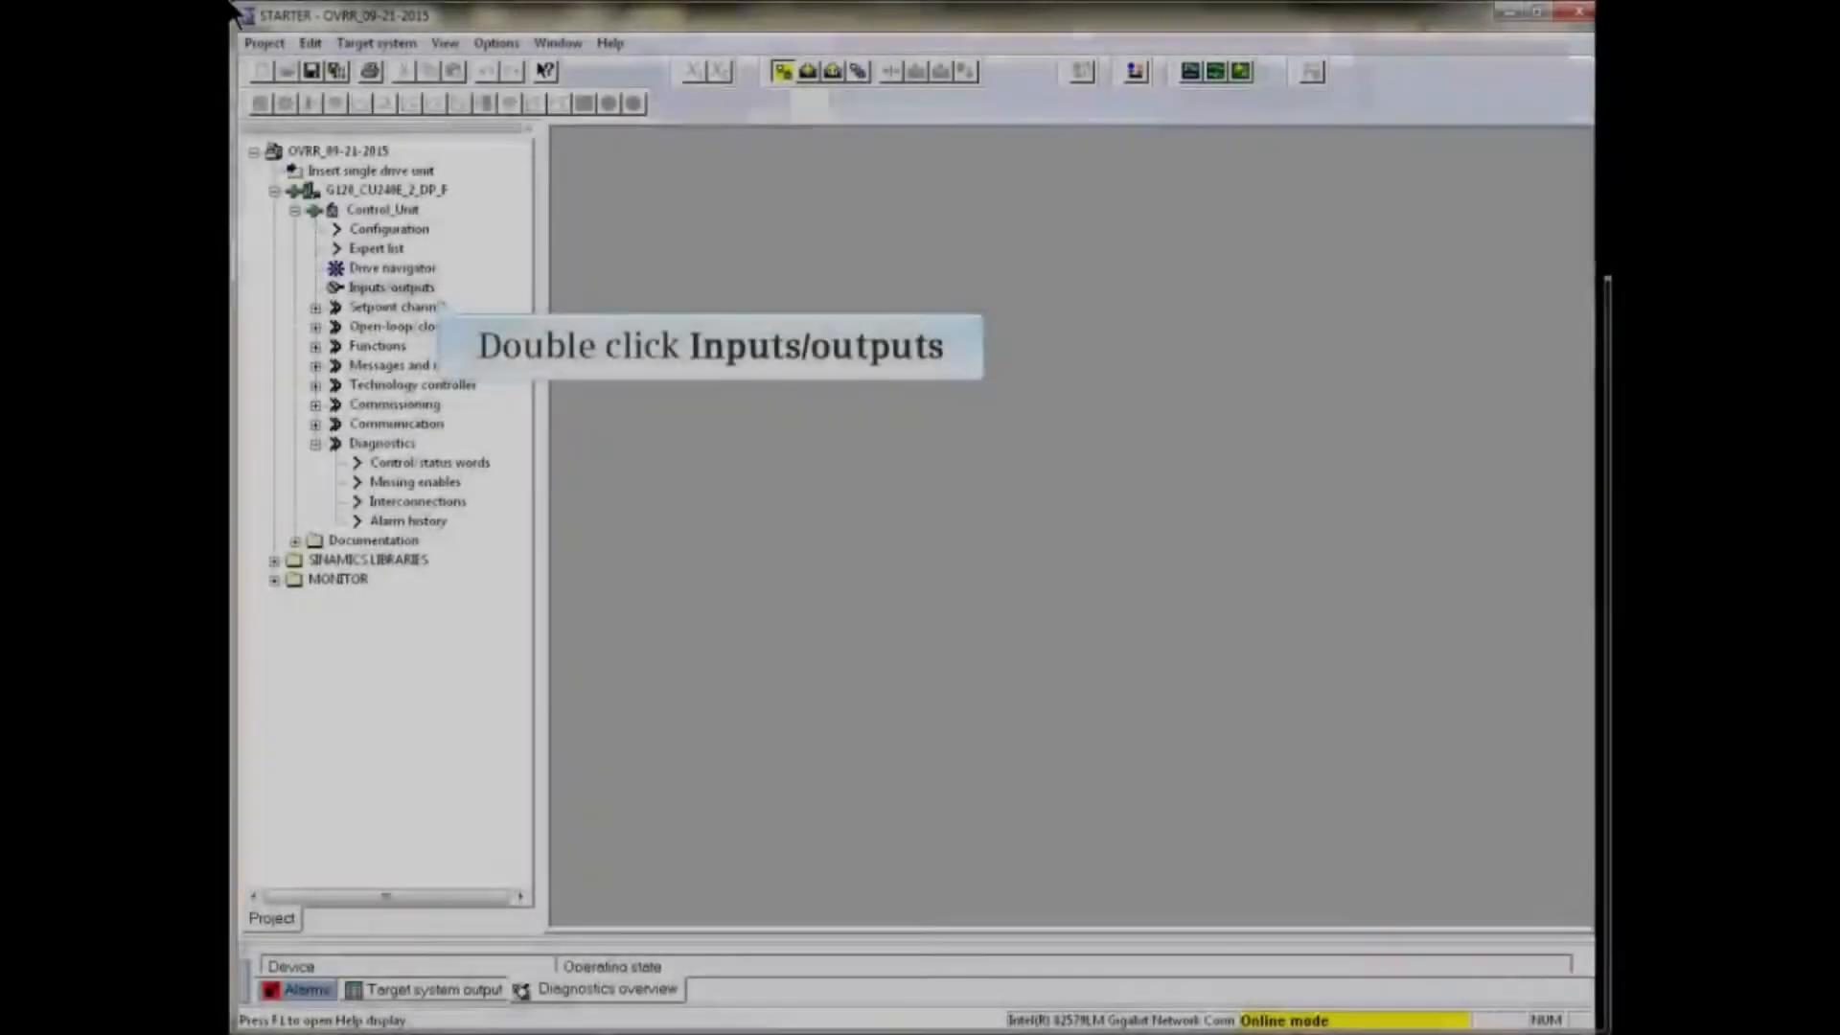
# Show the Control_Unit Inputs/outputs screen, reviewing relay outputs then analog output 0 from smoothed actual speed.
pyautogui.click(385, 287)
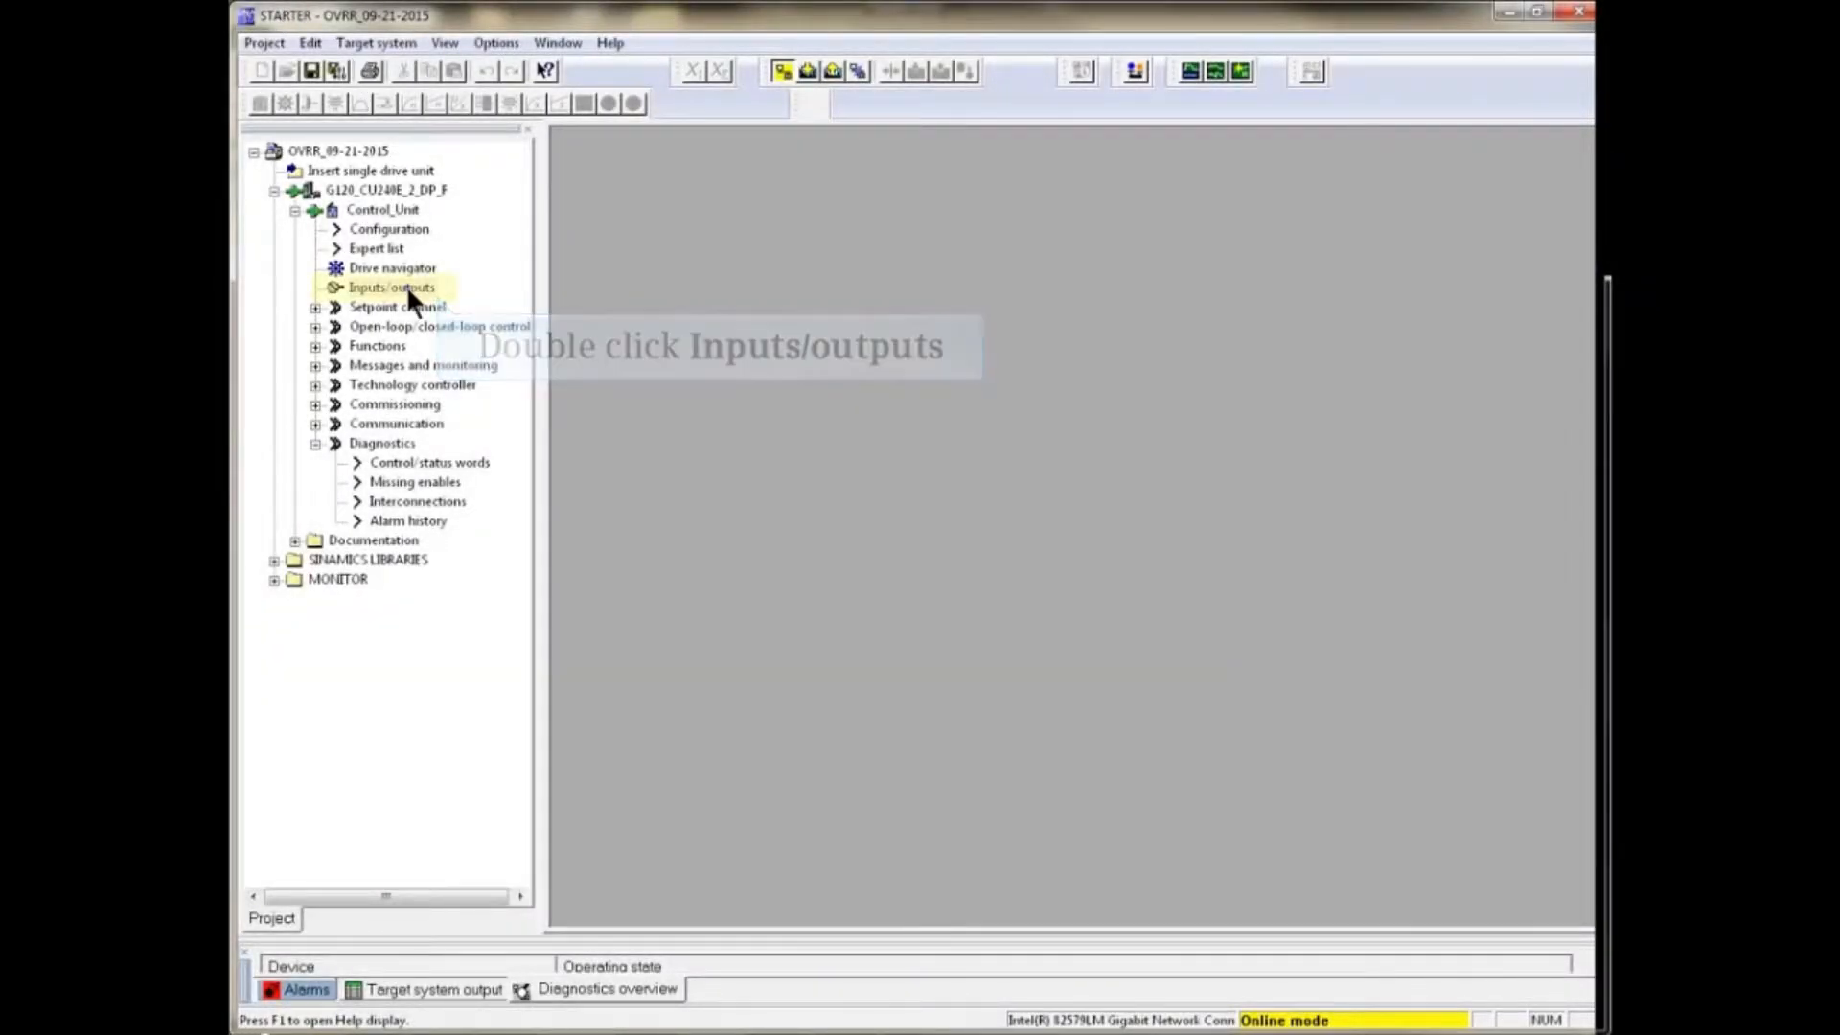
pyautogui.doubleClick(387, 288)
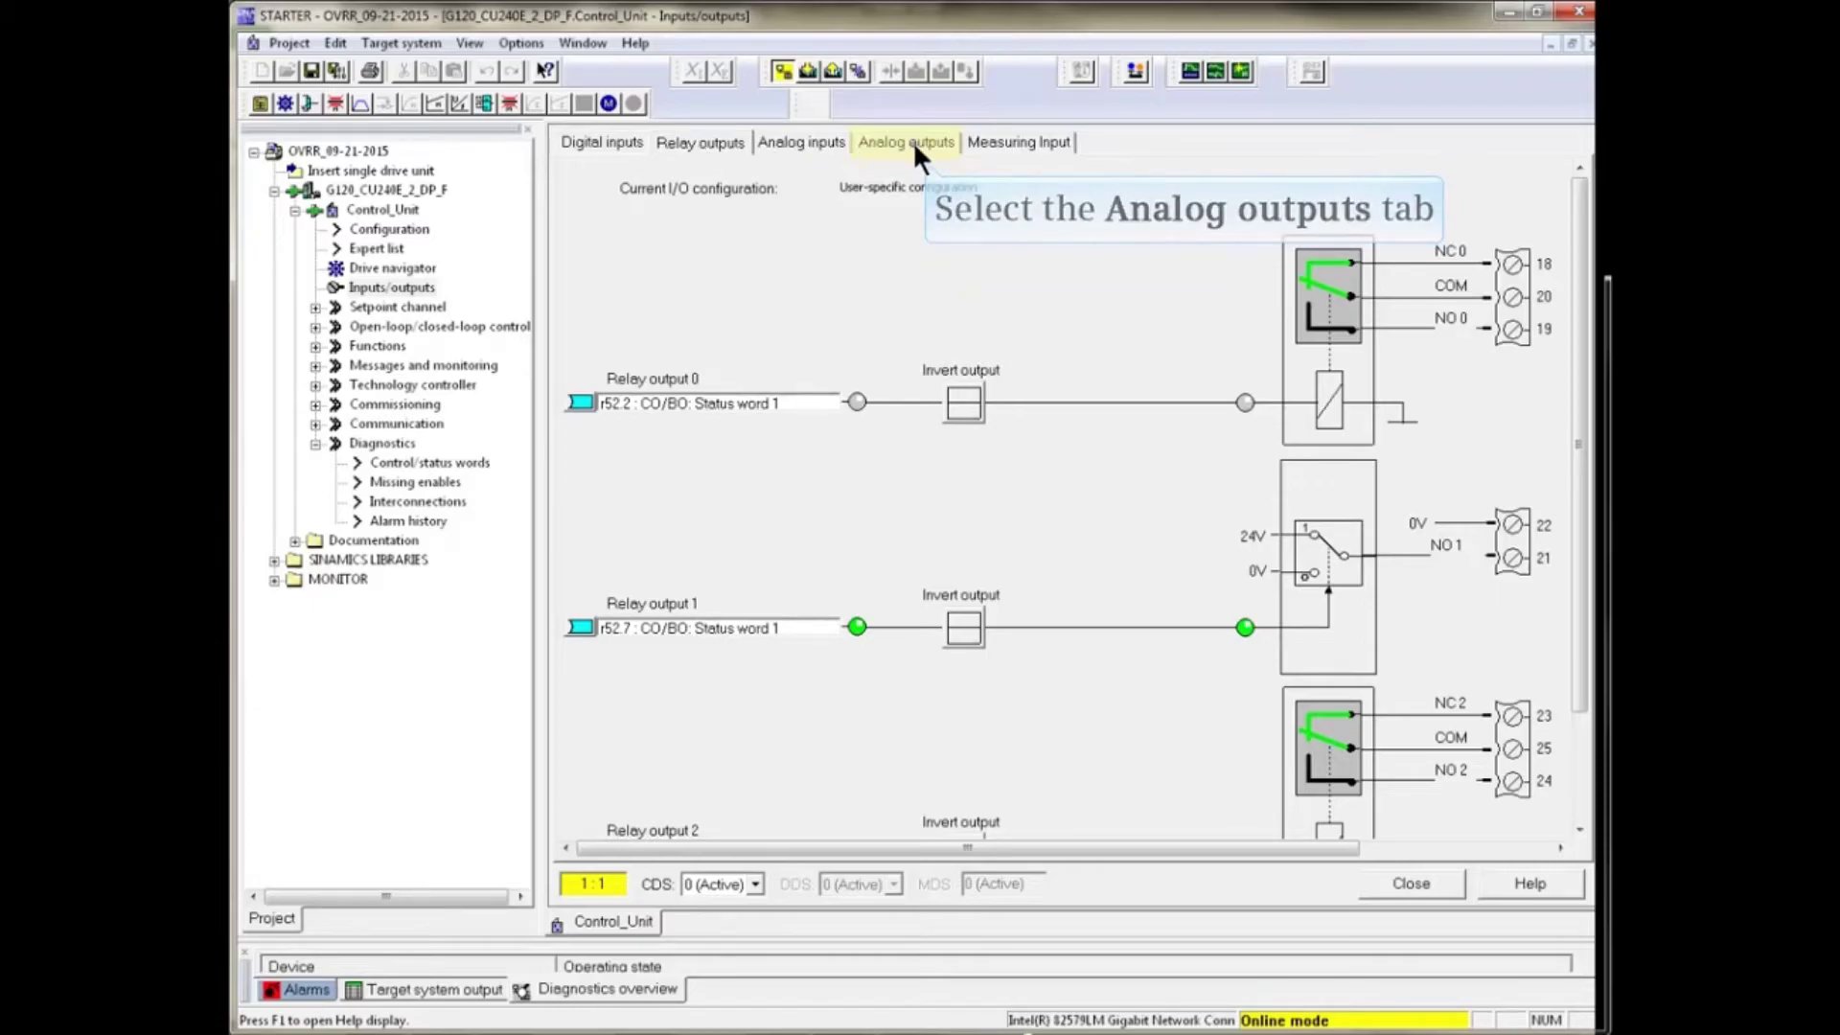
pyautogui.click(905, 142)
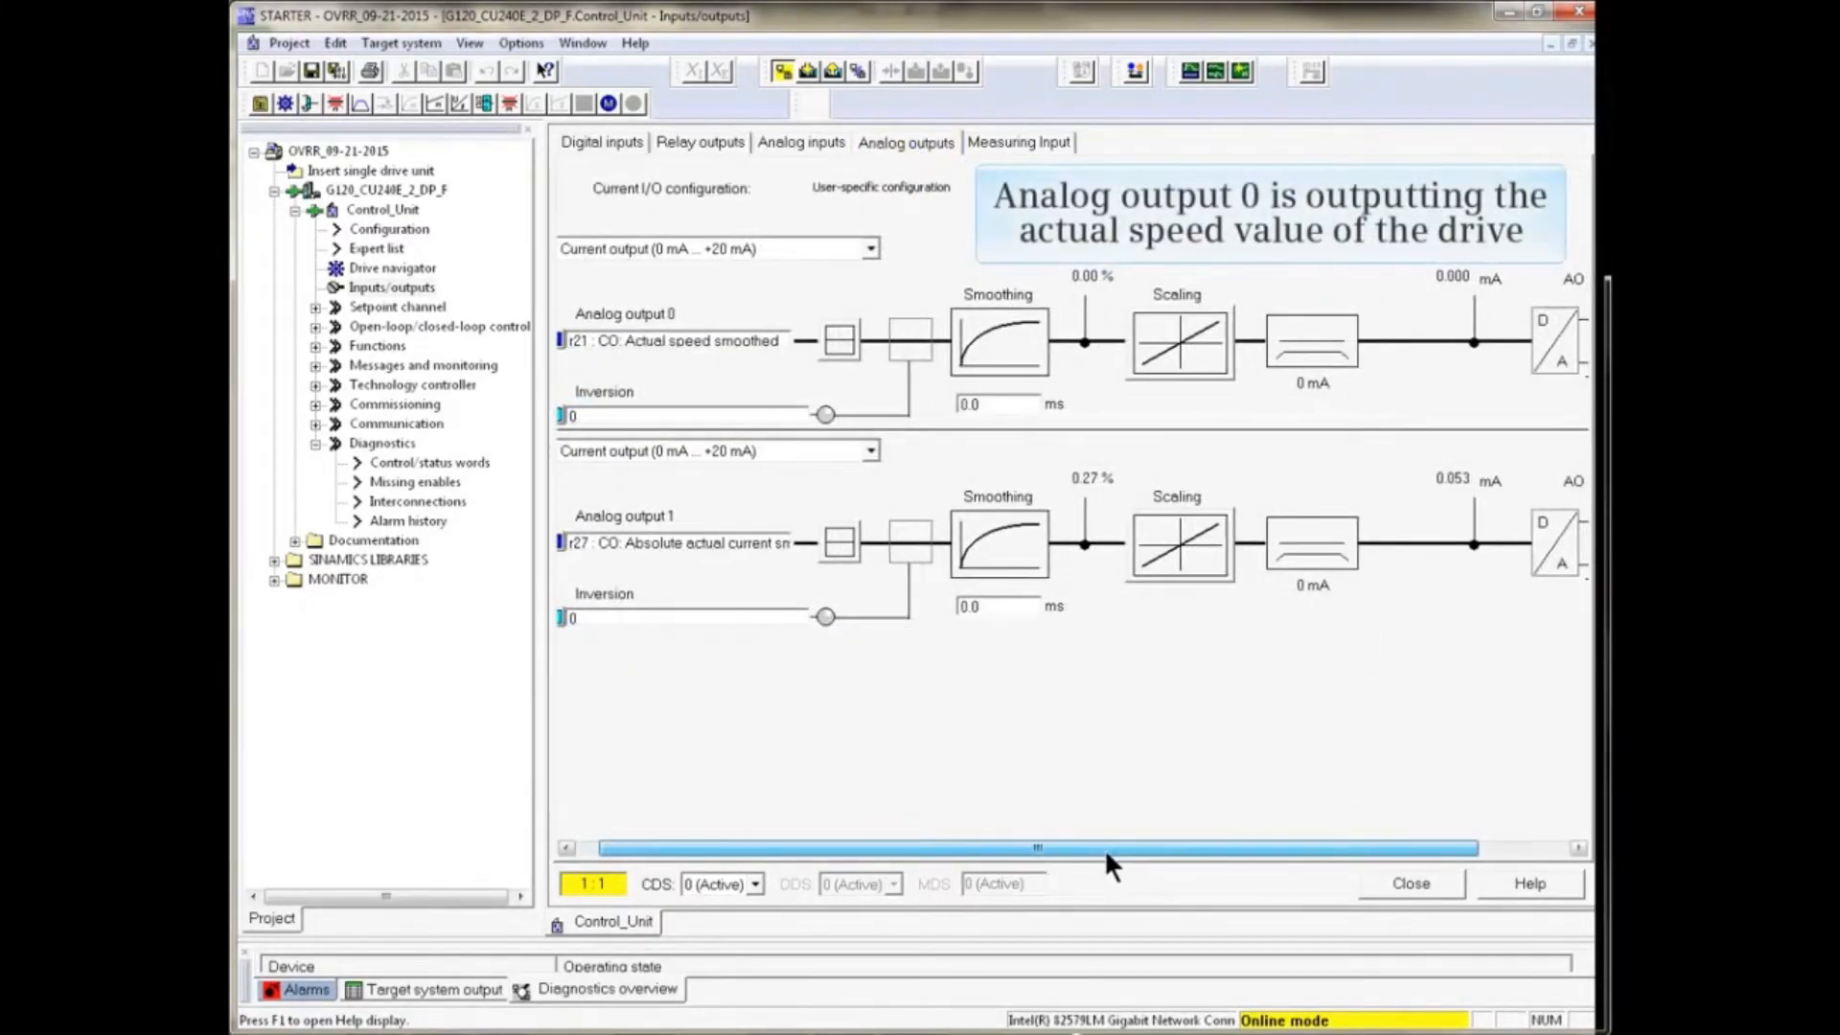